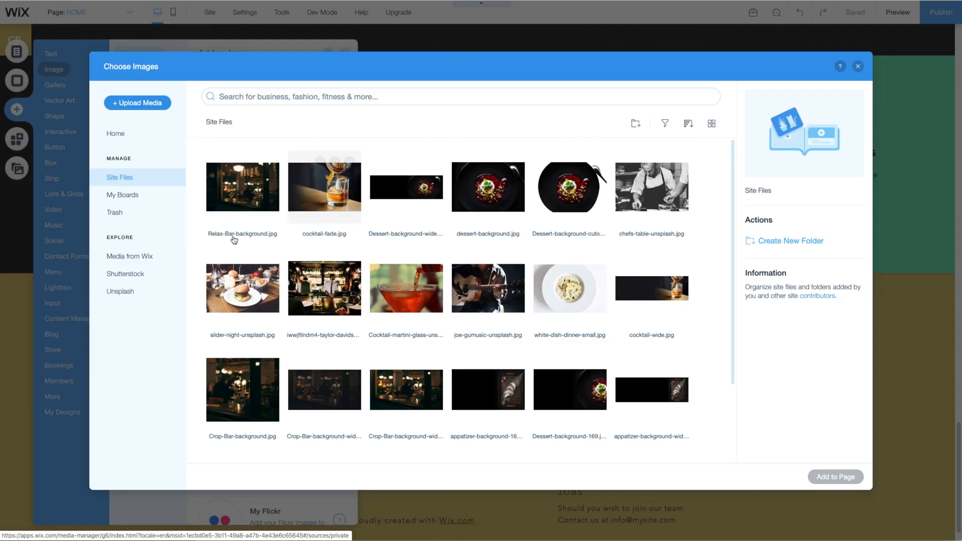
# - Show the My Boards collection with the My Favorites board in the image chooser
pyautogui.click(123, 195)
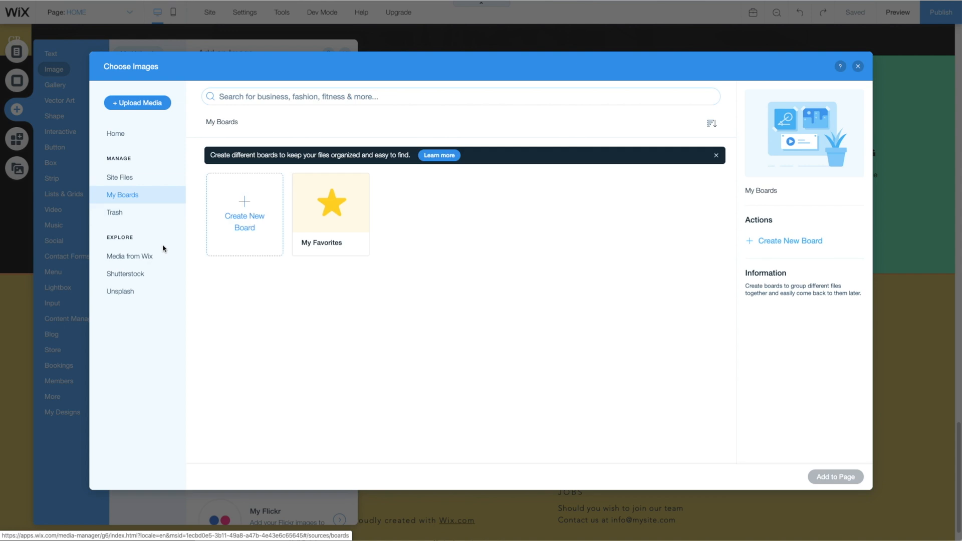
pyautogui.moveTo(130, 256)
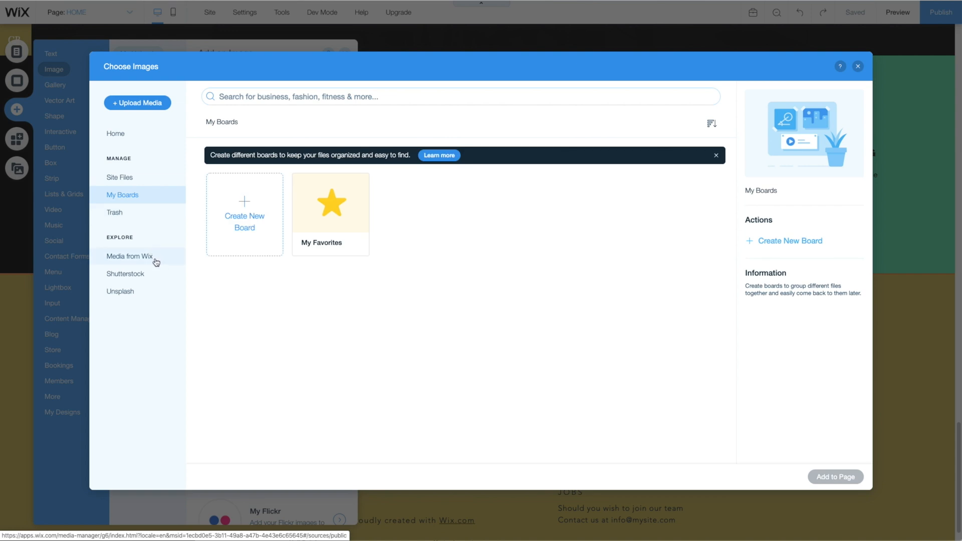
pyautogui.moveTo(125, 273)
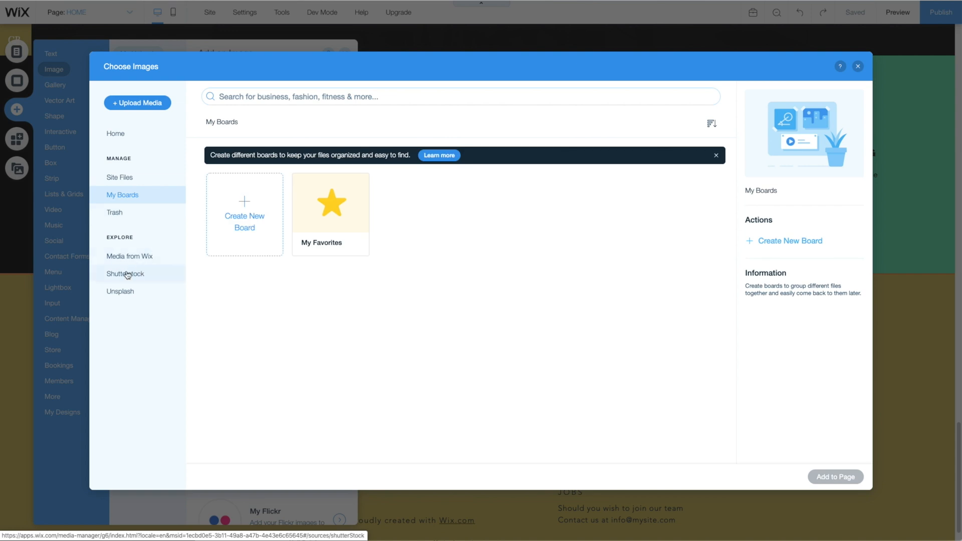
pyautogui.moveTo(129, 299)
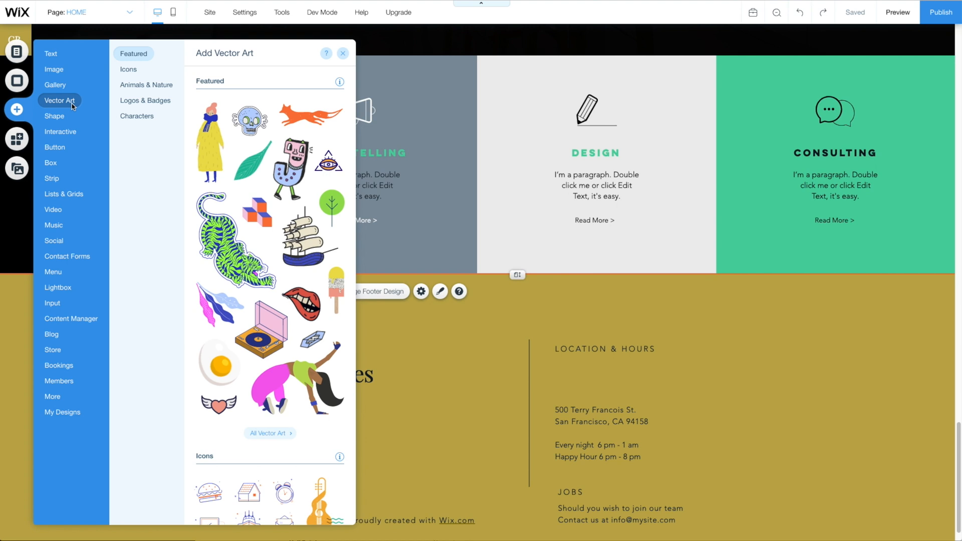
pyautogui.moveTo(69, 101)
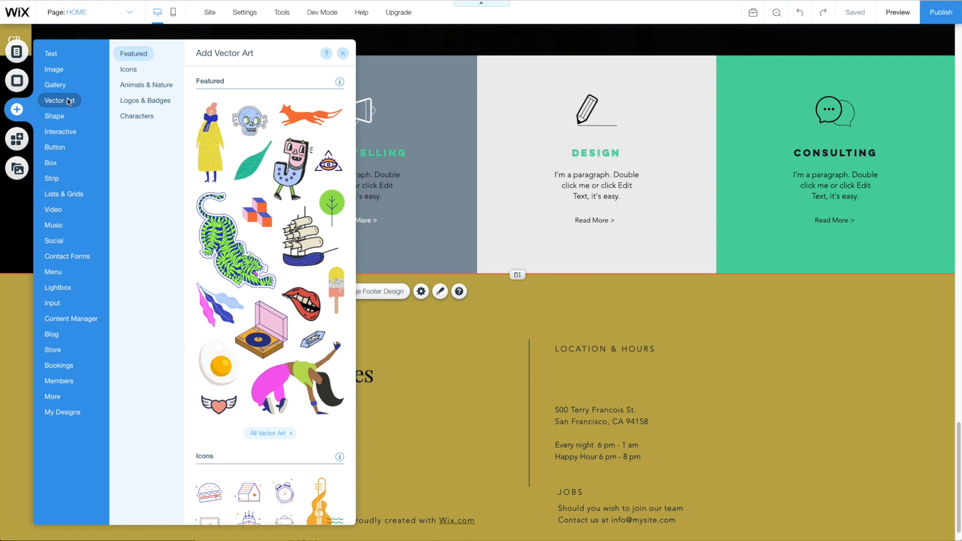